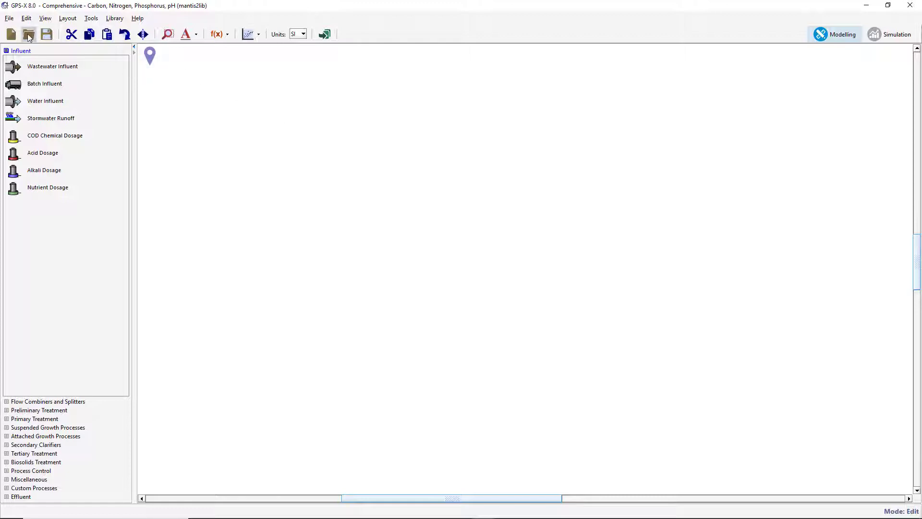
- Open the saved tutorial3.lyt plant layout from the GPS-X tutorials folder
{"action": "left_click", "coordinate": [28, 34]}
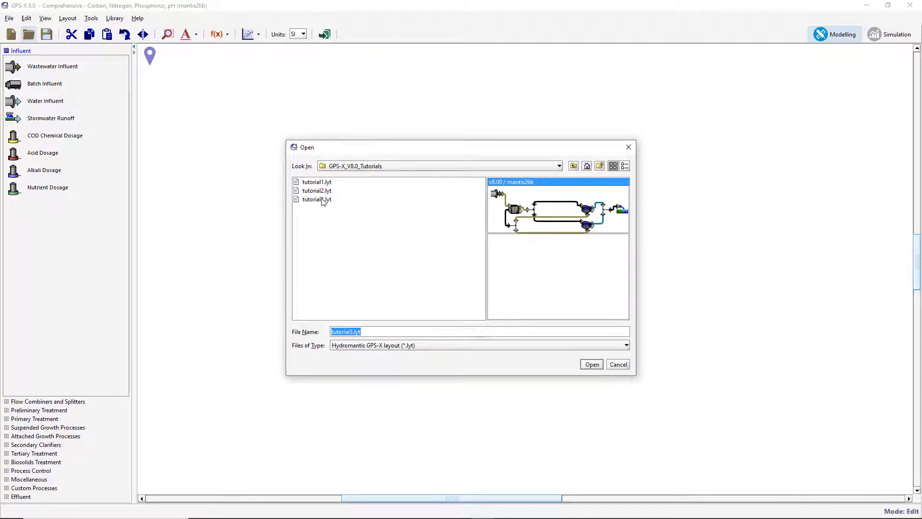
{"action": "left_click", "coordinate": [591, 364]}
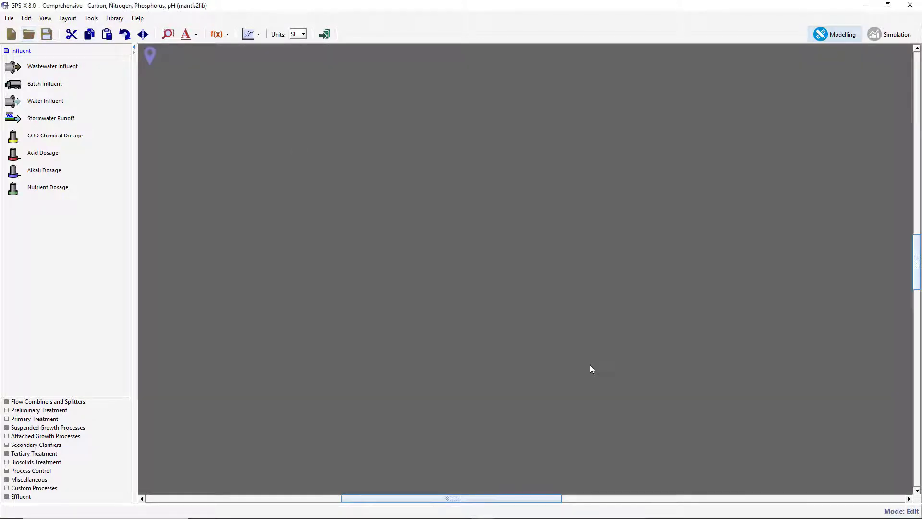
{"action": "left_click", "coordinate": [890, 35]}
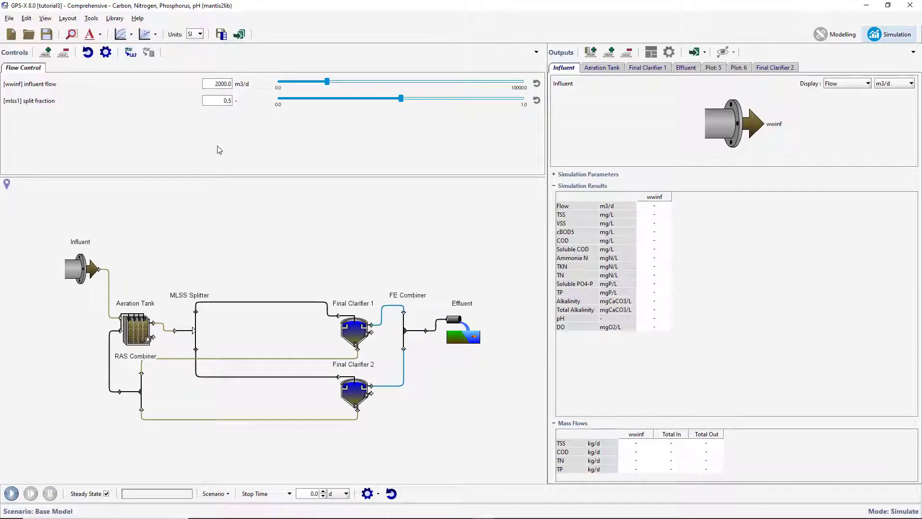
- Save the layout as a new copy named tutorial4
{"action": "left_click", "coordinate": [9, 17]}
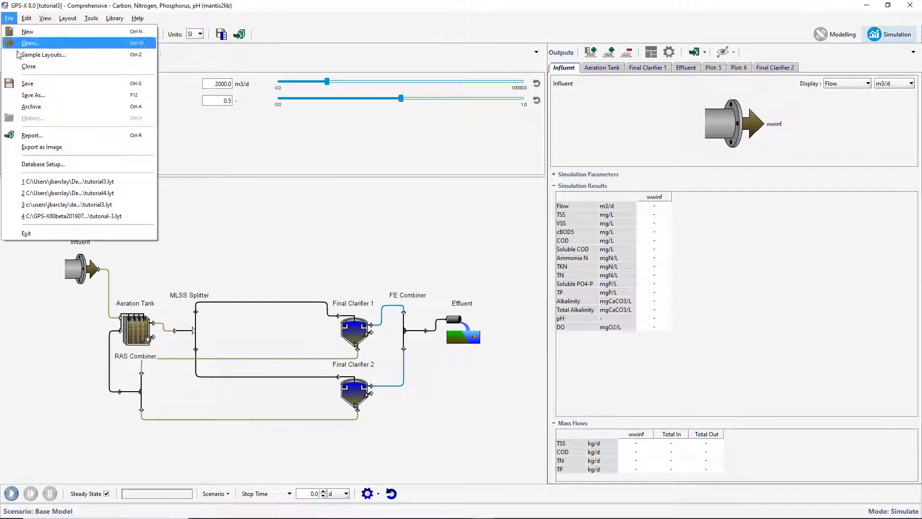
{"action": "left_click", "coordinate": [33, 95]}
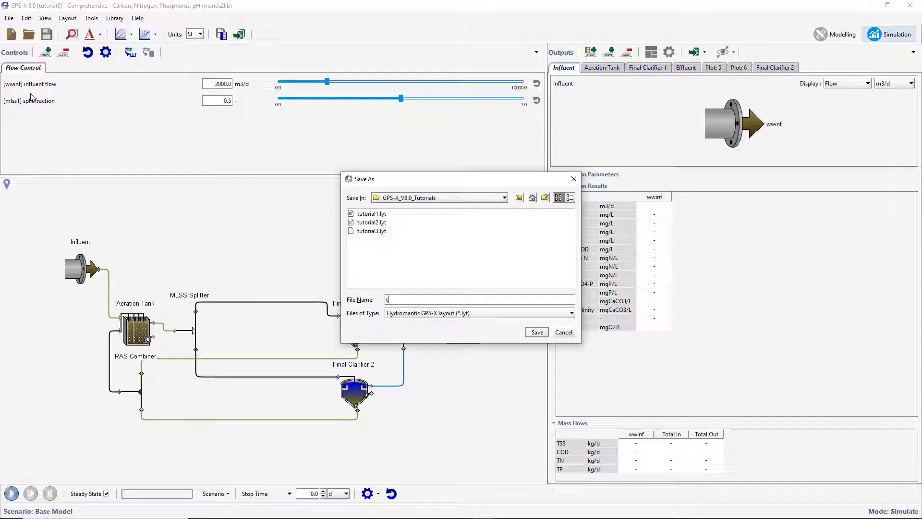
{"action": "type", "text": "tutorial4"}
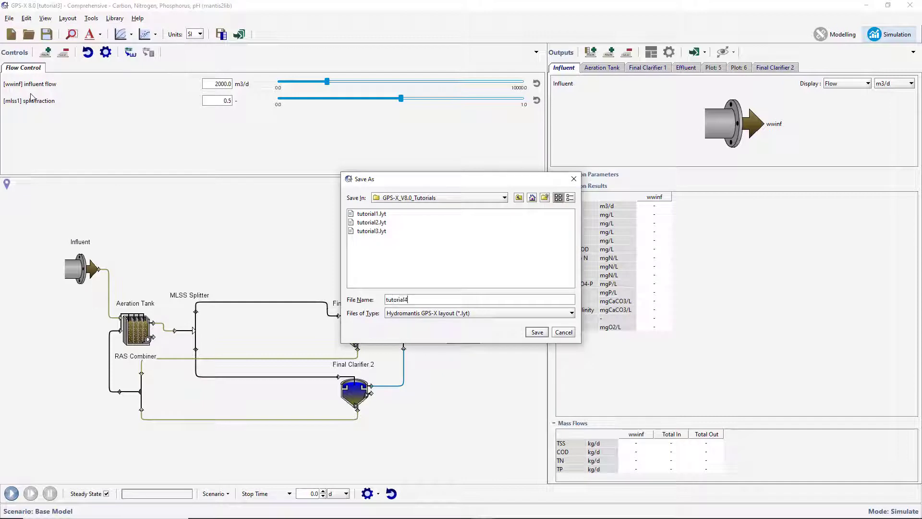
{"action": "left_click", "coordinate": [535, 332]}
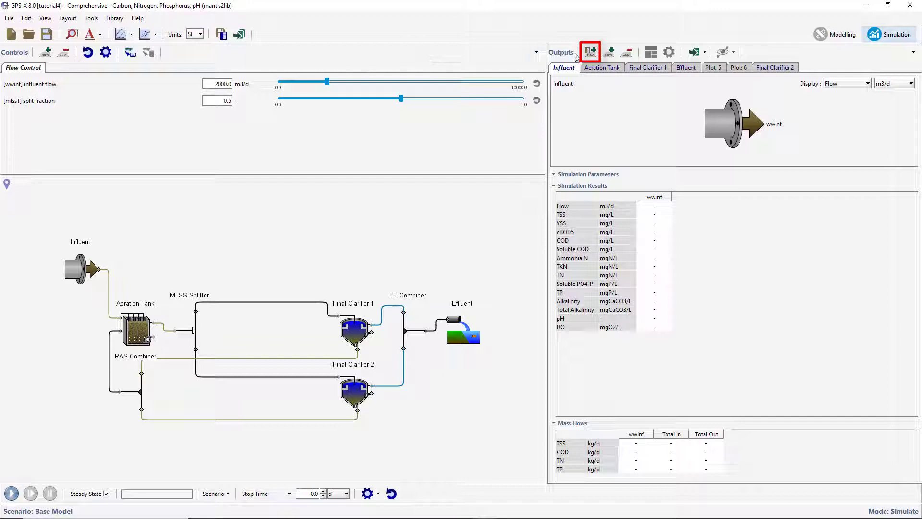
- Create a new output table and select the wwinf, mlss, fe1, fe2 and fe streams
{"action": "left_click", "coordinate": [589, 51]}
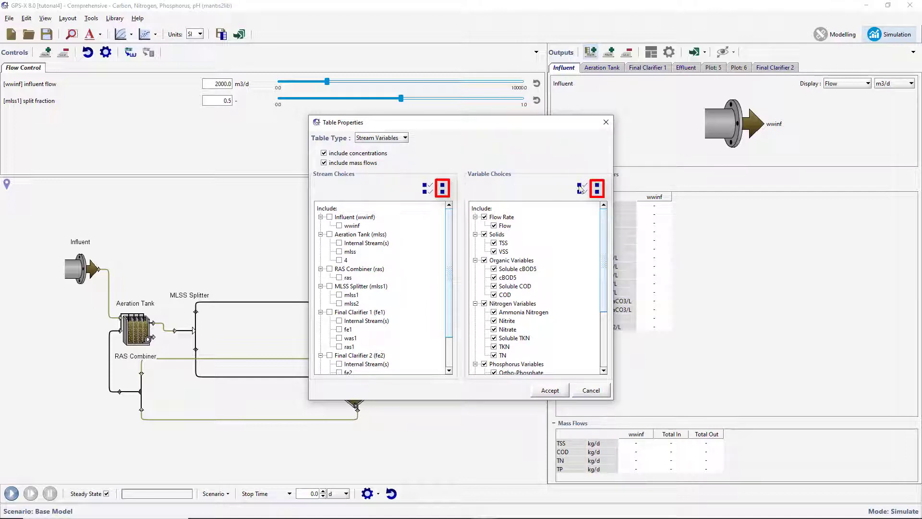
{"action": "left_click", "coordinate": [596, 188]}
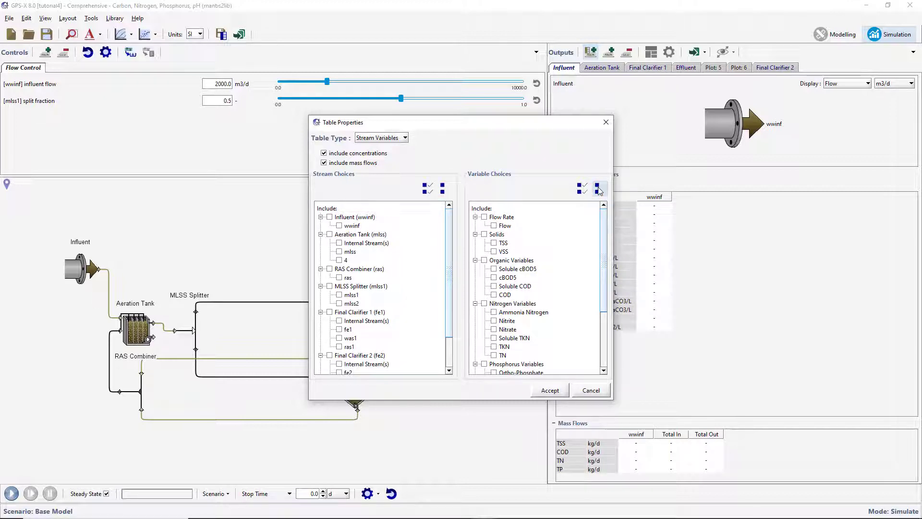
{"action": "left_click", "coordinate": [580, 188]}
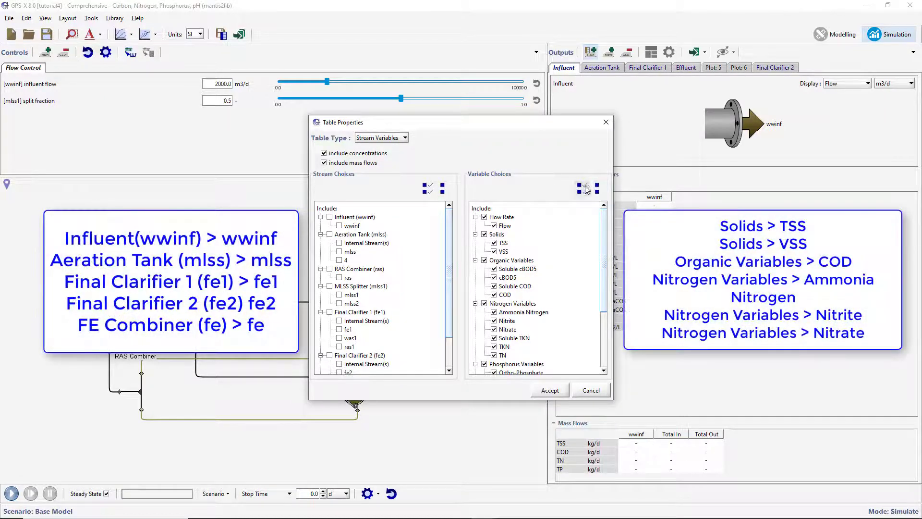
{"action": "left_click", "coordinate": [594, 188]}
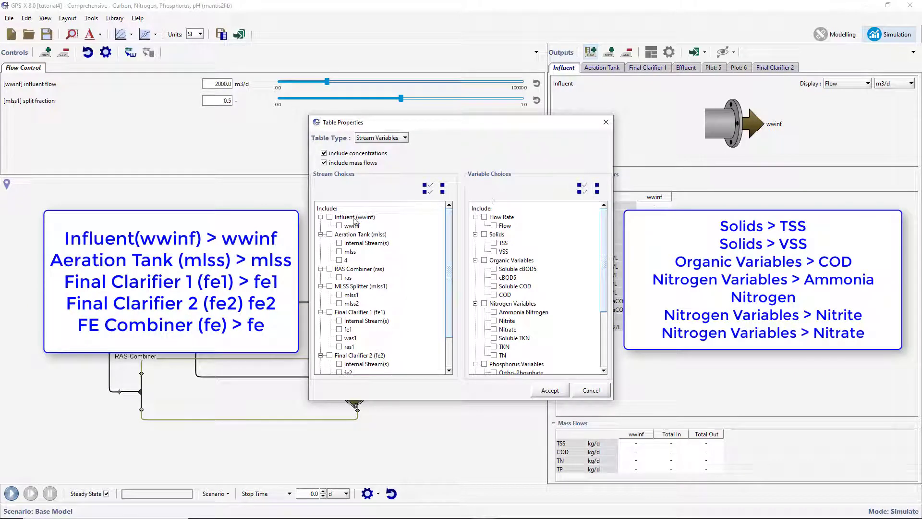
{"action": "left_click", "coordinate": [329, 216]}
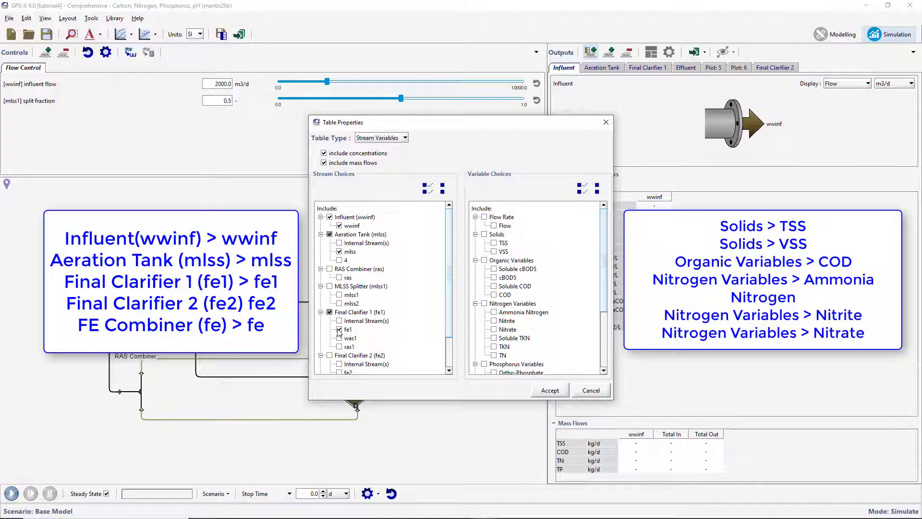
{"action": "scroll", "scroll_direction": "down", "scroll_amount": 3}
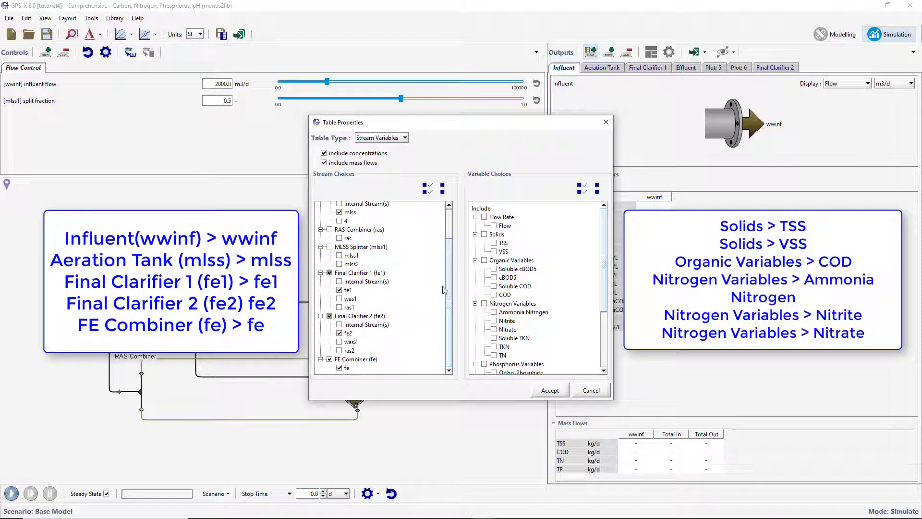
- Include TSS, VSS, COD, Ammonia Nitrogen, Nitrite and Nitrate, and accept the table
{"action": "left_click", "coordinate": [494, 243]}
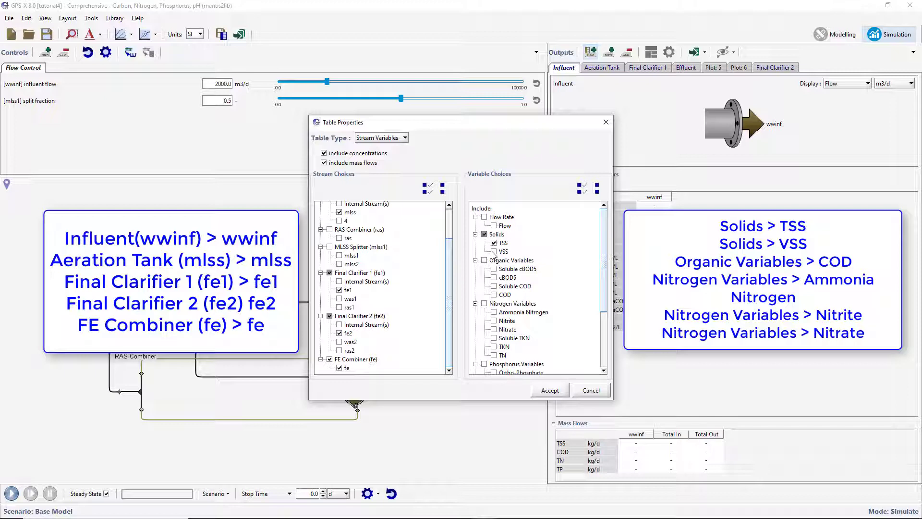
{"action": "left_click", "coordinate": [484, 260]}
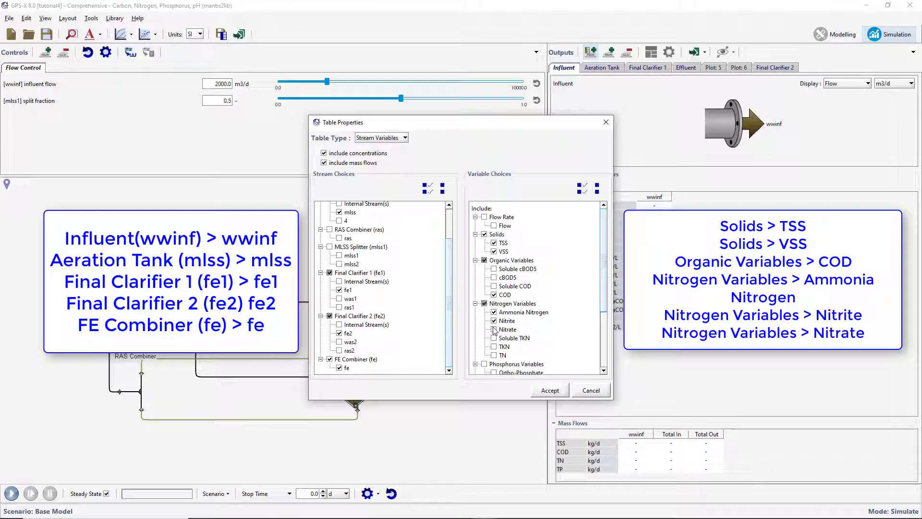
{"action": "left_click", "coordinate": [494, 321]}
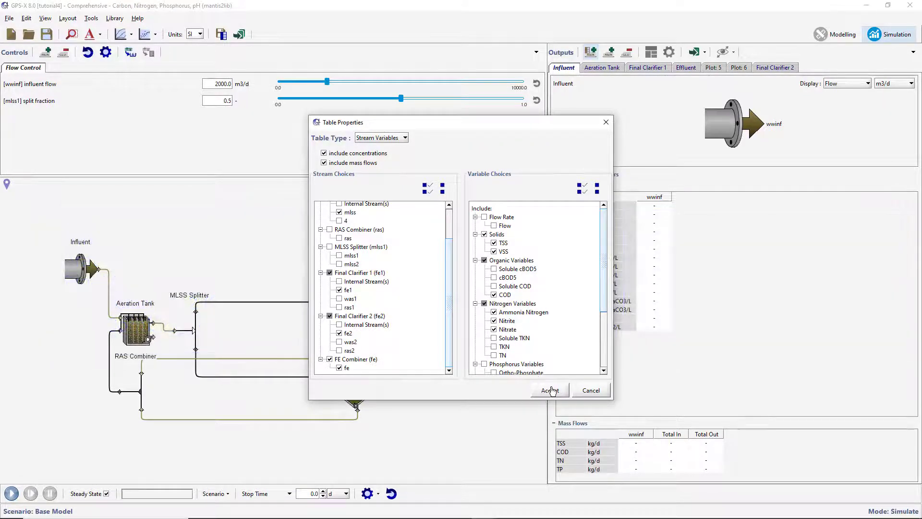
{"action": "left_click", "coordinate": [548, 390]}
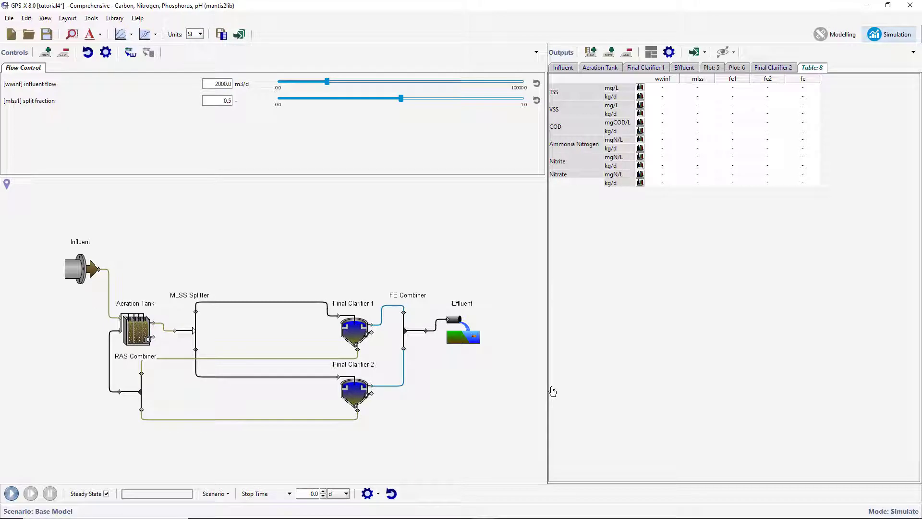
- Run the steady-state simulation to fill the table with computed values
{"action": "left_click", "coordinate": [214, 494]}
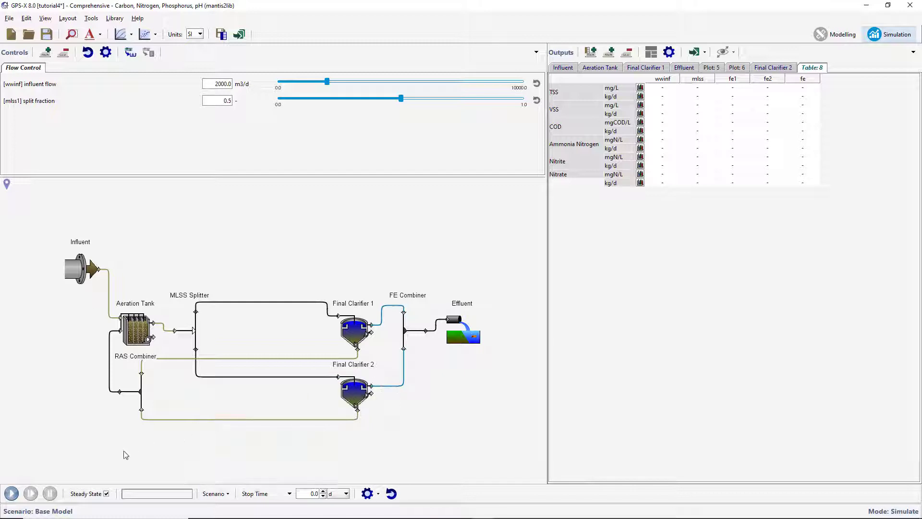
{"action": "left_click", "coordinate": [10, 493]}
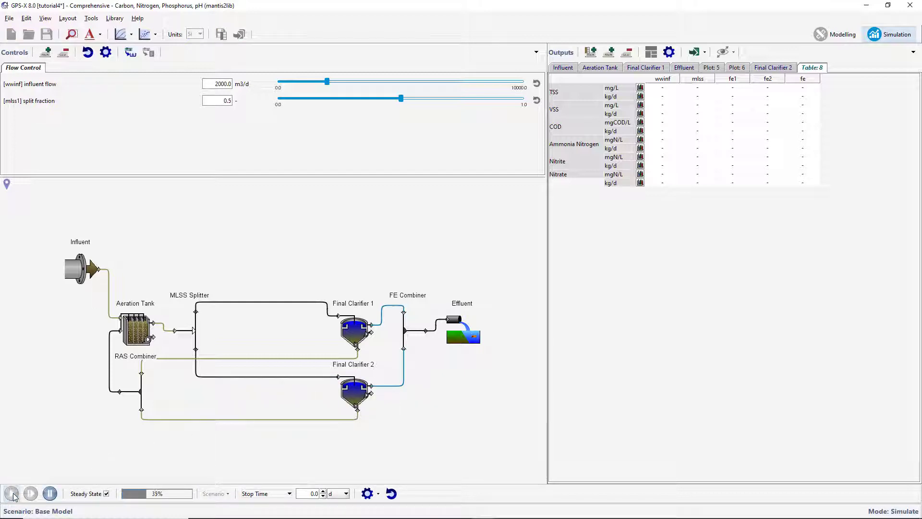
{"action": "left_click", "coordinate": [12, 493]}
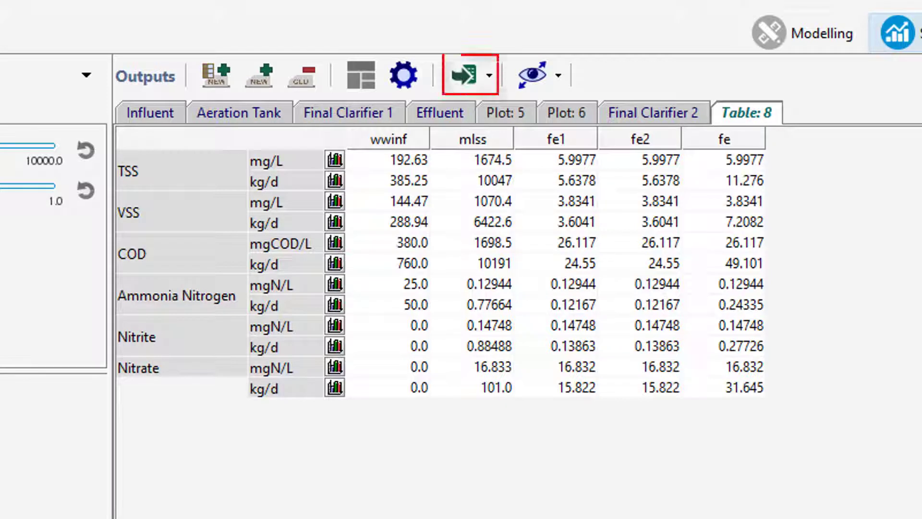
{"action": "mouse_move", "coordinate": [391, 119]}
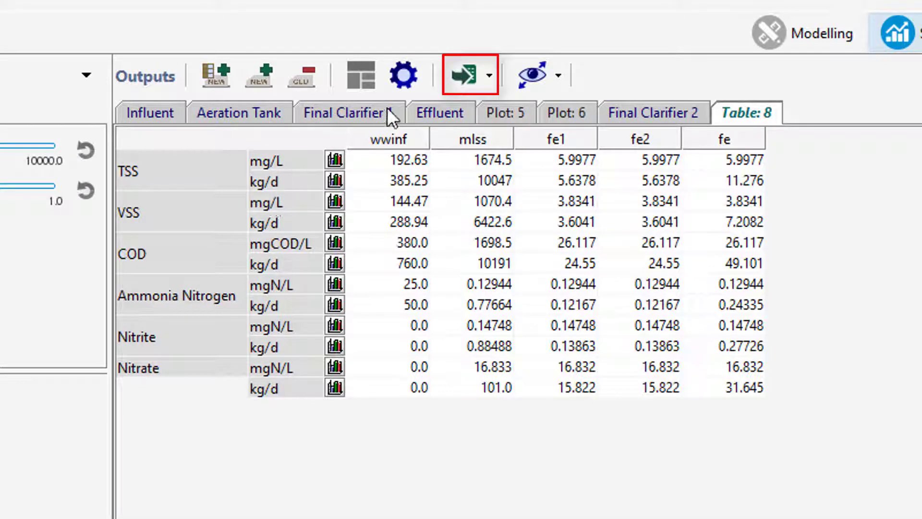
- Export the results table to display.xls and choose to open it now
{"action": "left_click", "coordinate": [488, 75]}
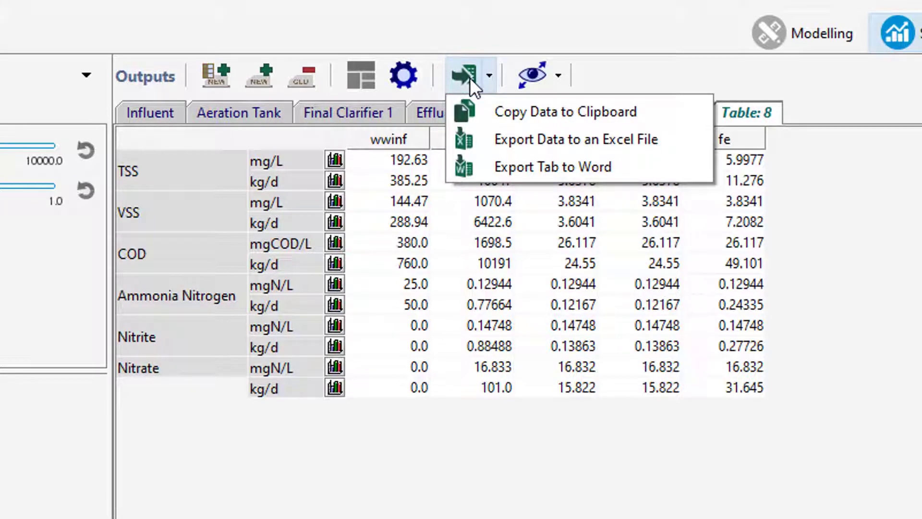
{"action": "left_click", "coordinate": [575, 139]}
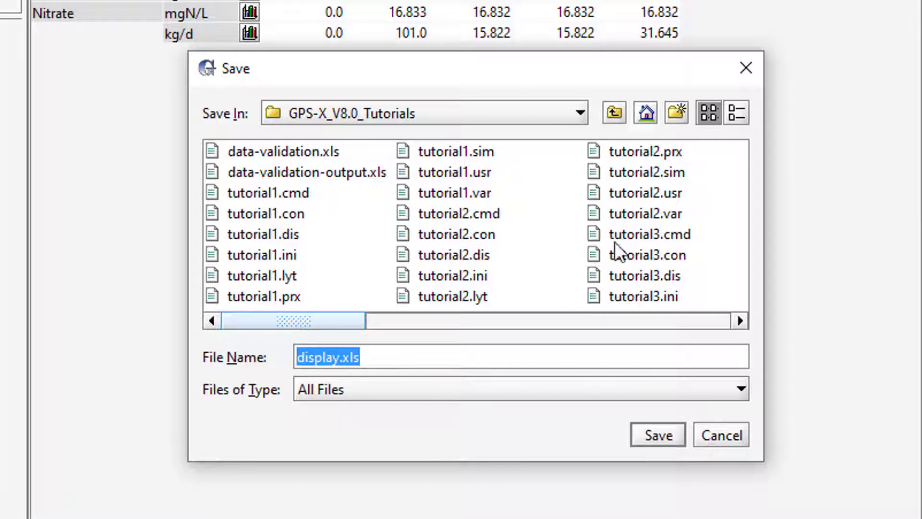
{"action": "left_click", "coordinate": [657, 435]}
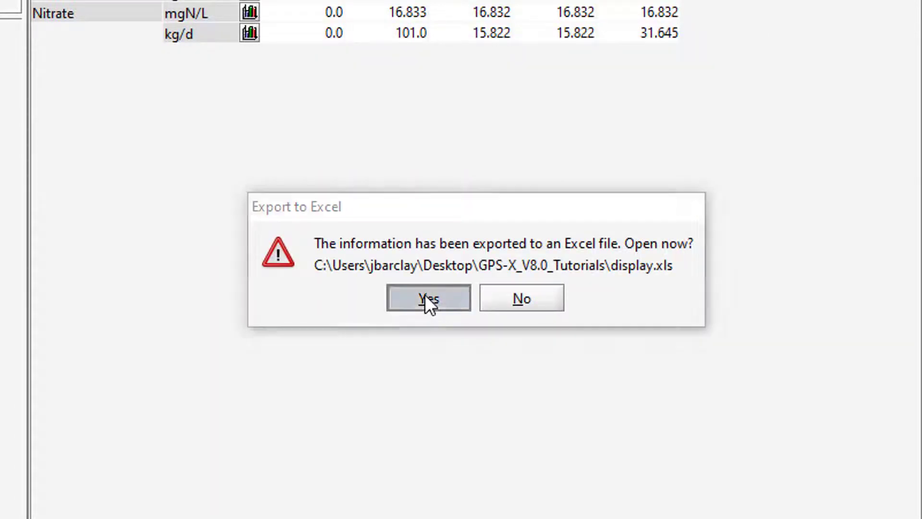
{"action": "left_click", "coordinate": [428, 298]}
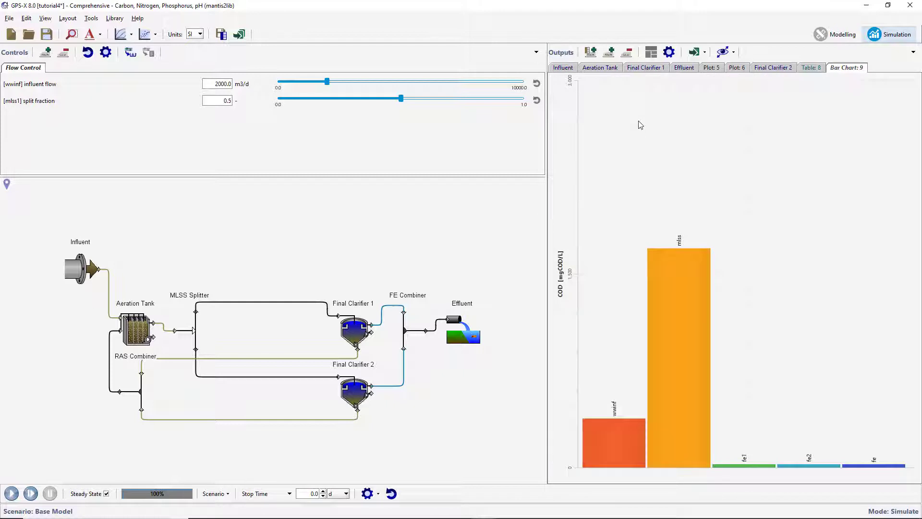
{"action": "mouse_move", "coordinate": [560, 108]}
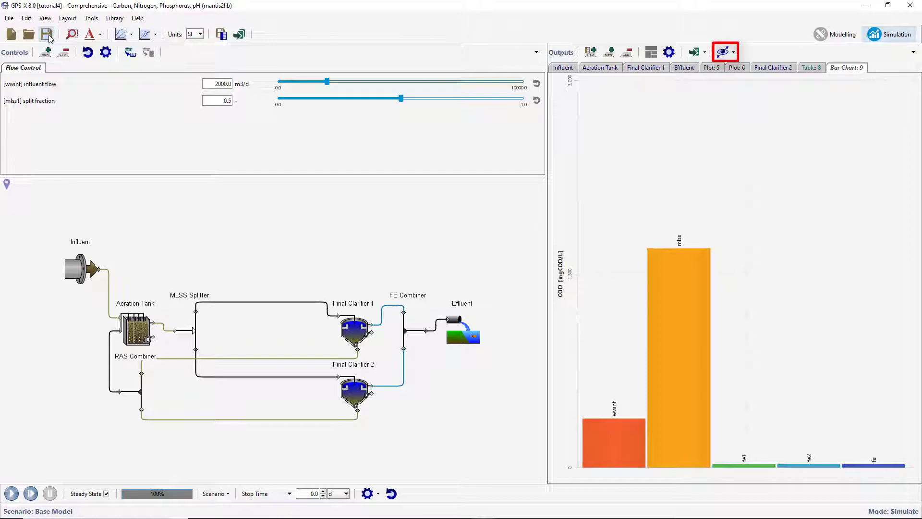
{"action": "mouse_move", "coordinate": [138, 37]}
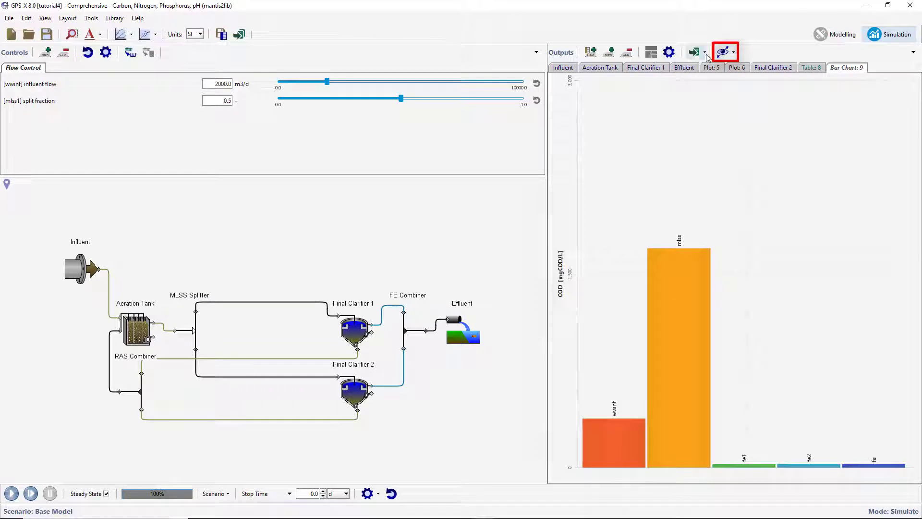
- Display the Sankey diagram of plant flows, close it, and list the plant diagrams again
{"action": "left_click", "coordinate": [724, 52]}
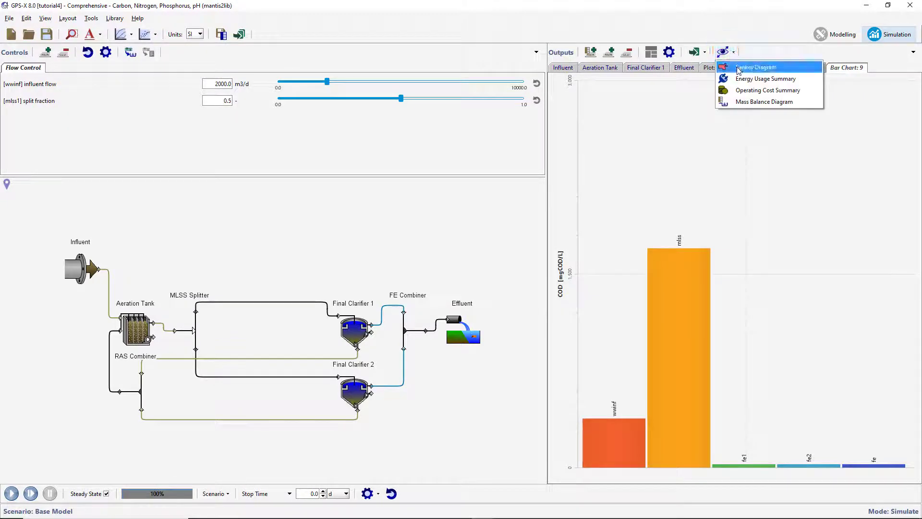
{"action": "left_click", "coordinate": [756, 67]}
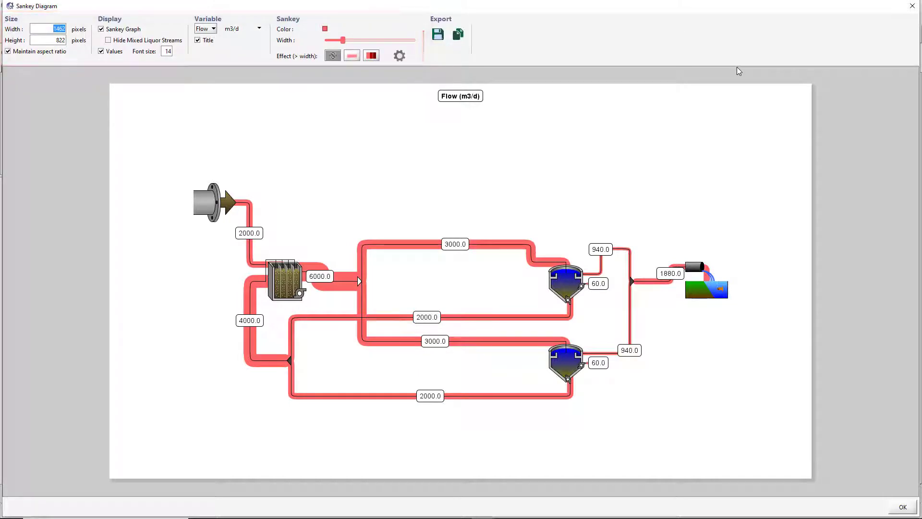
{"action": "mouse_move", "coordinate": [446, 34]}
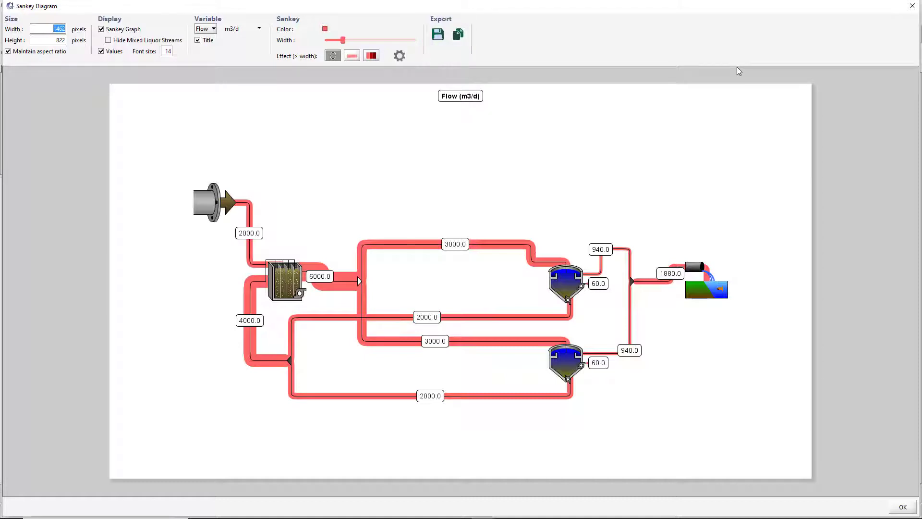
{"action": "mouse_move", "coordinate": [906, 507]}
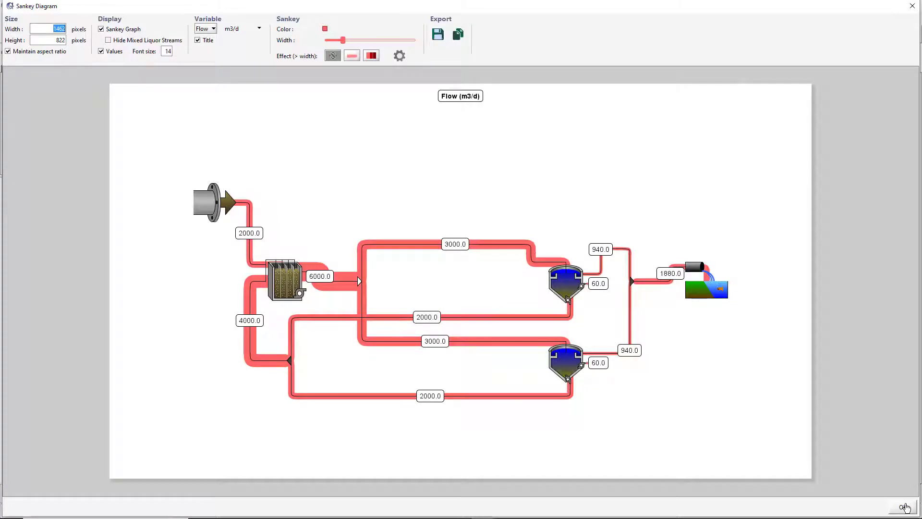
{"action": "left_click", "coordinate": [910, 508]}
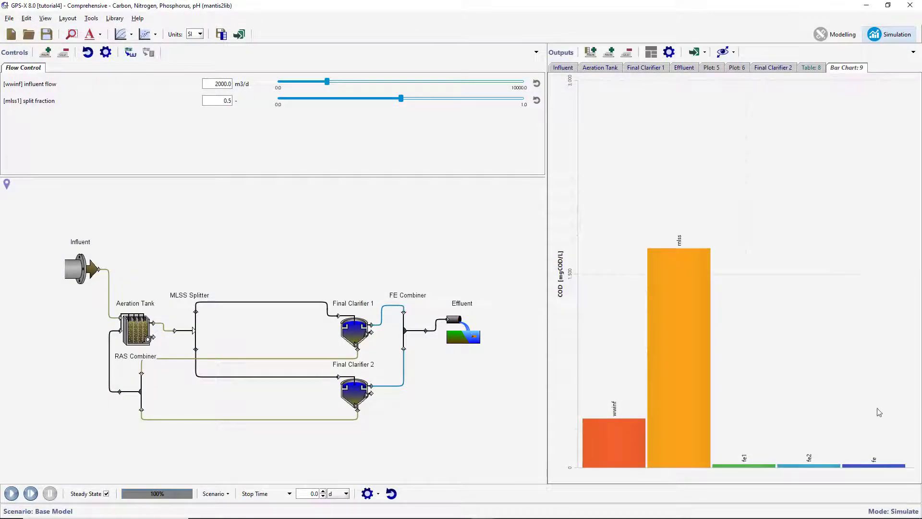
{"action": "left_click", "coordinate": [723, 52]}
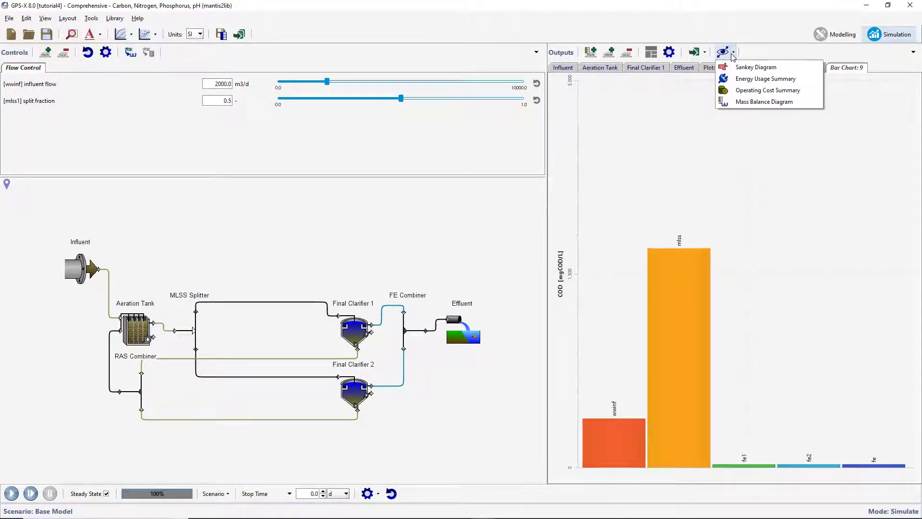
- Open the Mass Balance Diagram and advance the wizard to stream selection
{"action": "left_click", "coordinate": [763, 102]}
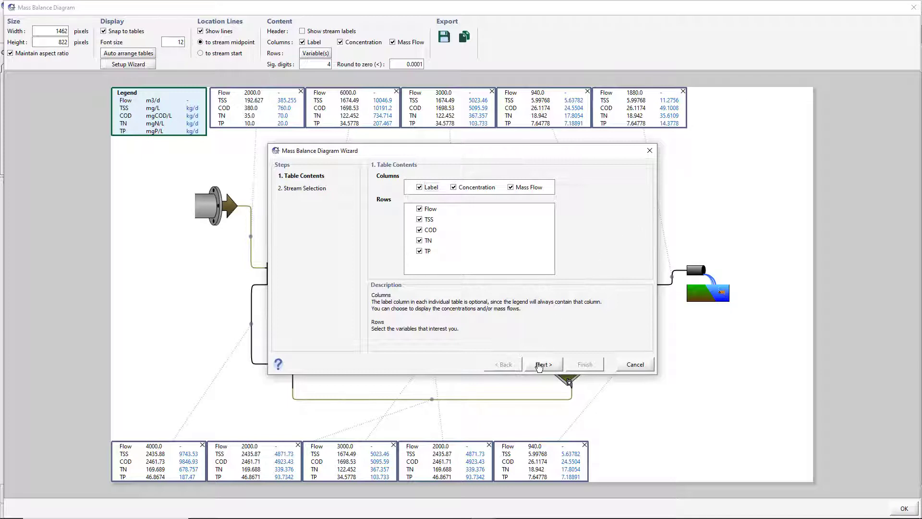
{"action": "left_click", "coordinate": [542, 364]}
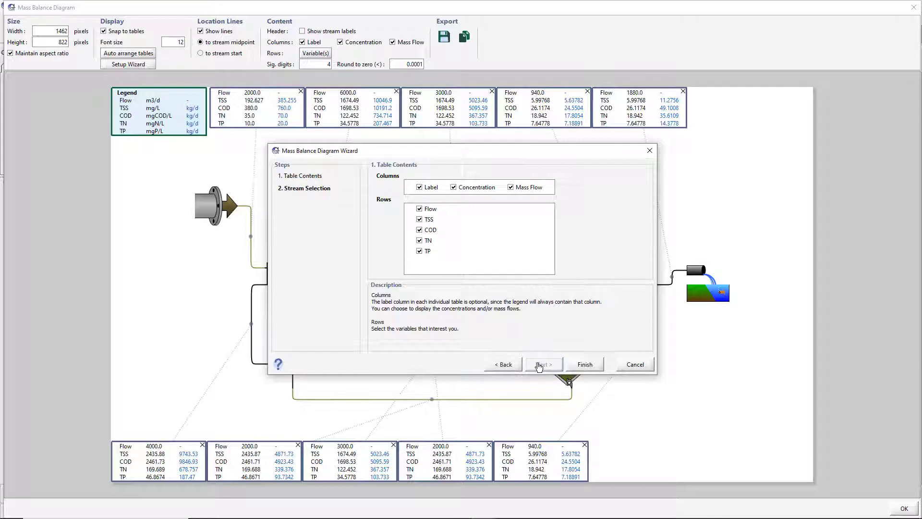
{"action": "left_click", "coordinate": [541, 364]}
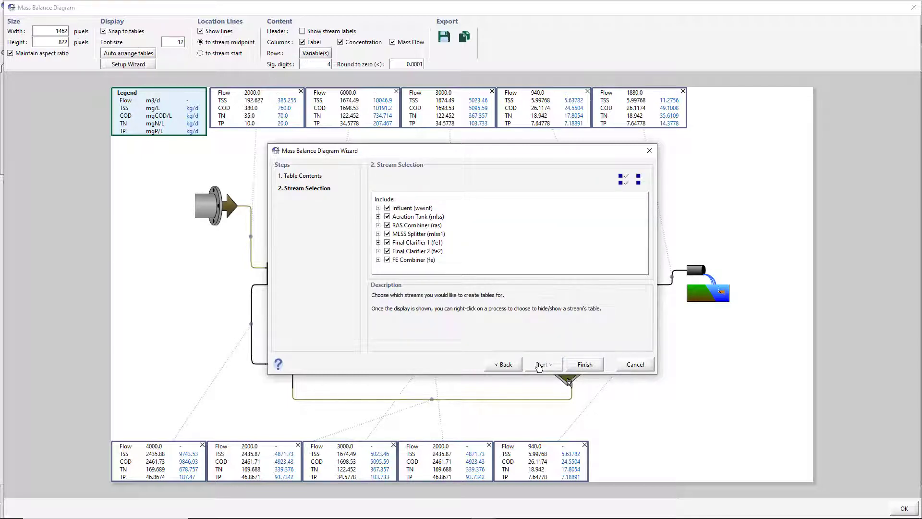
- Clear the stream selection and keep only wwinf, mlss, fe1, fe2 and fe
{"action": "left_click", "coordinate": [637, 176]}
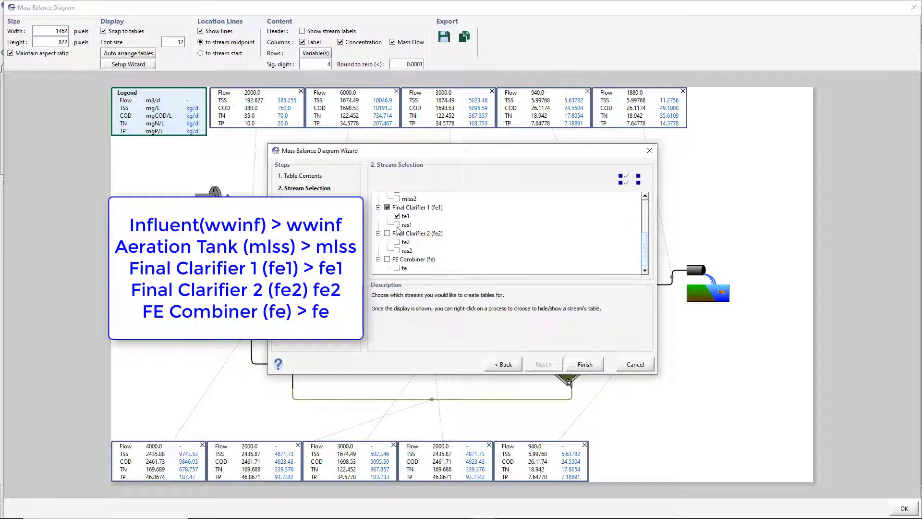
{"action": "left_click", "coordinate": [387, 232]}
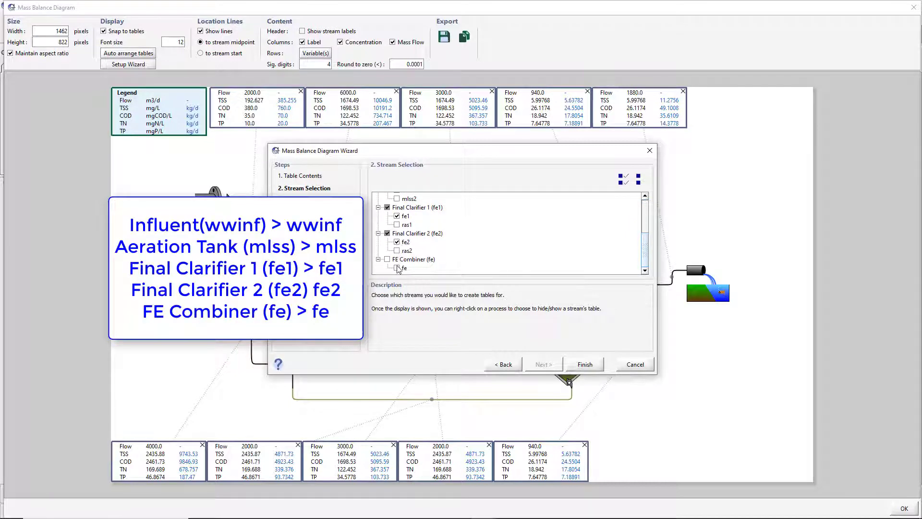
{"action": "left_click", "coordinate": [396, 268]}
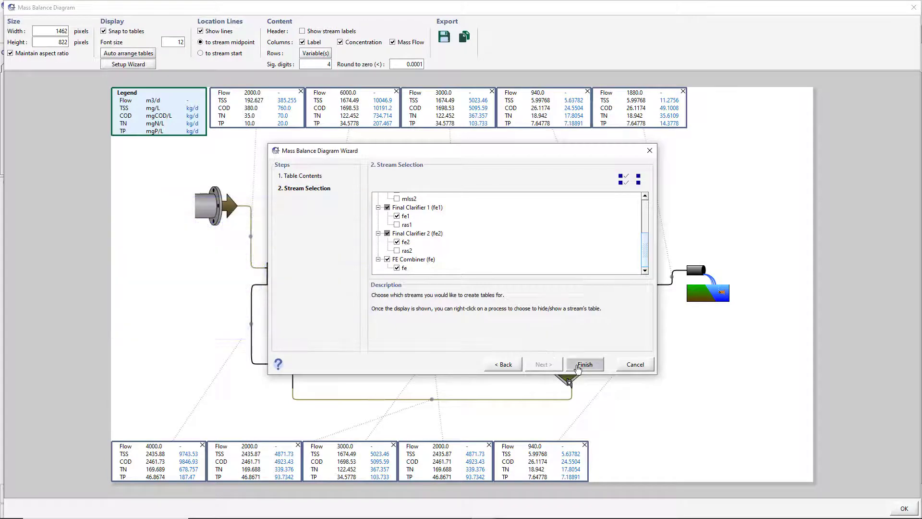
- Finish the wizard to build the diagram with tables for the five chosen streams
{"action": "left_click", "coordinate": [584, 364]}
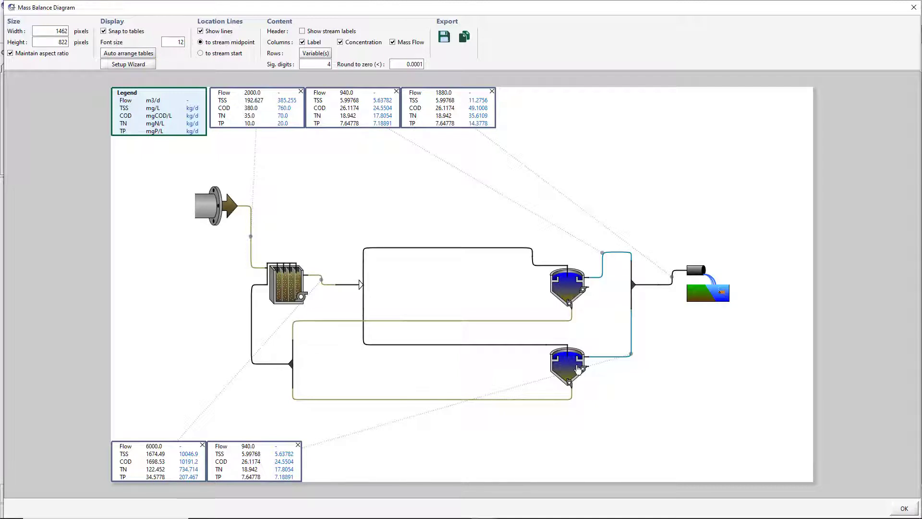
{"action": "mouse_move", "coordinate": [503, 180]}
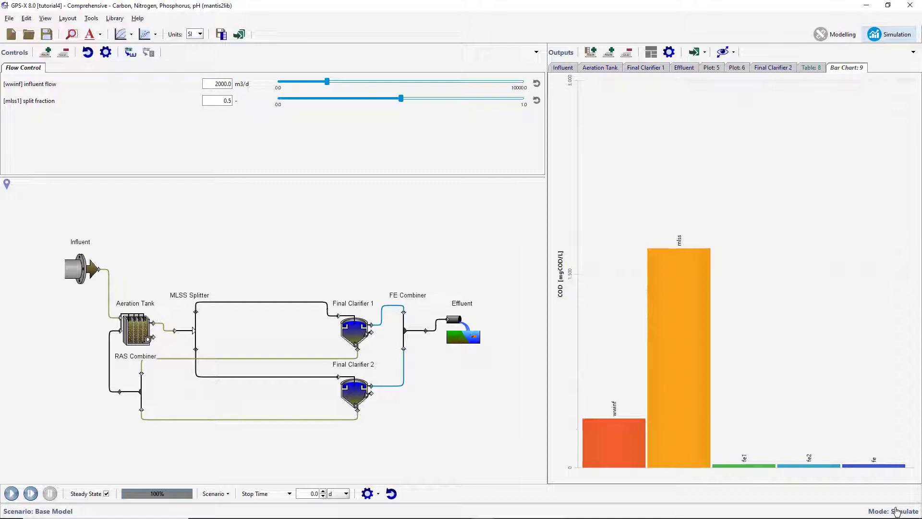
{"action": "mouse_move", "coordinate": [731, 95]}
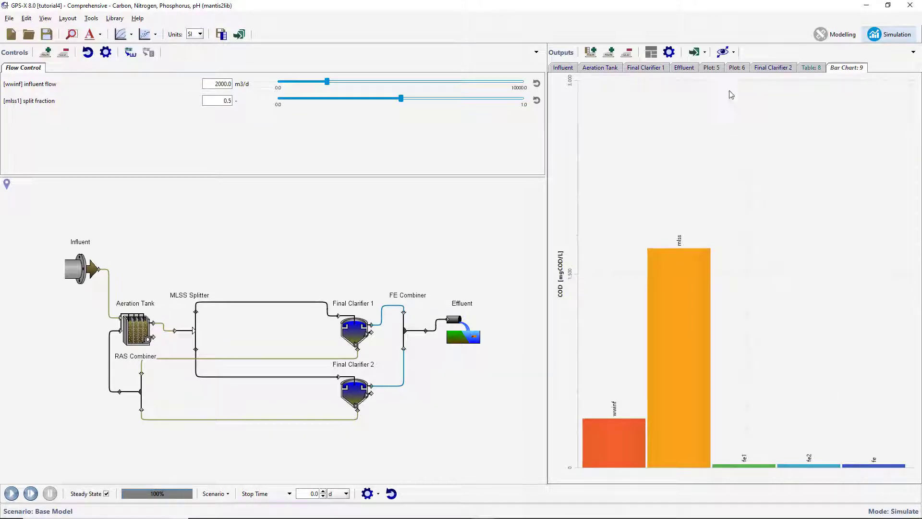
- Open the Energy Usage Summary and review the available power variables
{"action": "left_click", "coordinate": [732, 51]}
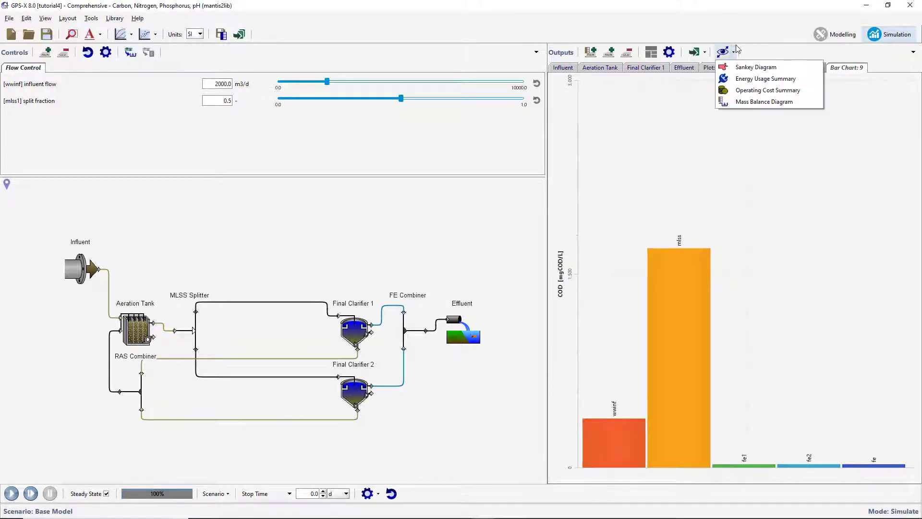
{"action": "mouse_move", "coordinate": [756, 66]}
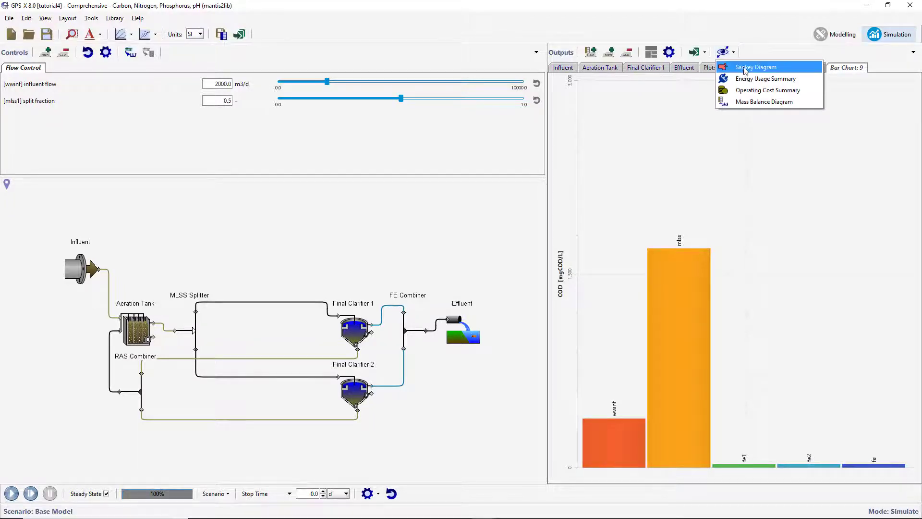
{"action": "left_click", "coordinate": [766, 78]}
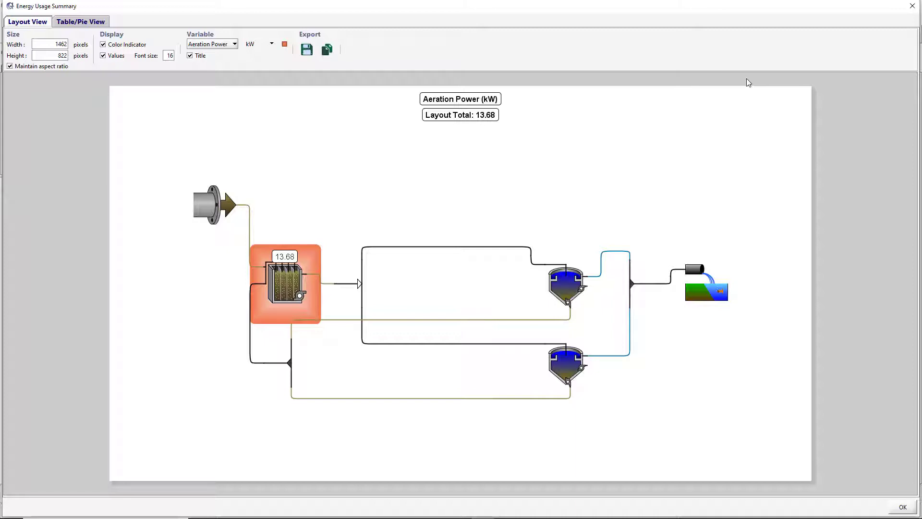
{"action": "mouse_move", "coordinate": [507, 67]}
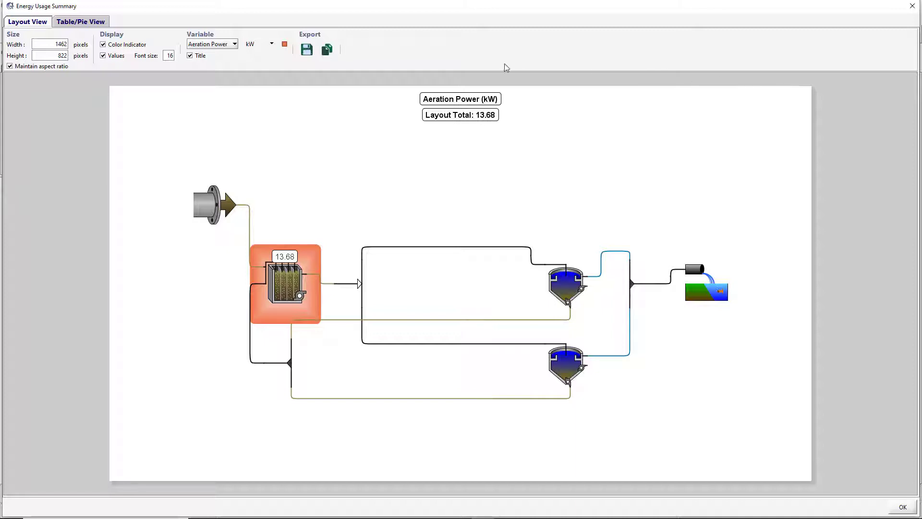
{"action": "left_click", "coordinate": [211, 43]}
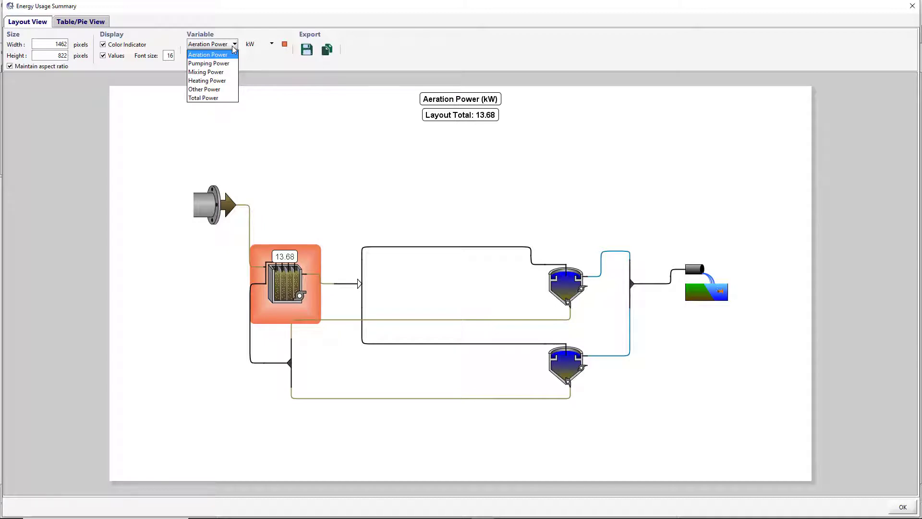
{"action": "left_click", "coordinate": [80, 22]}
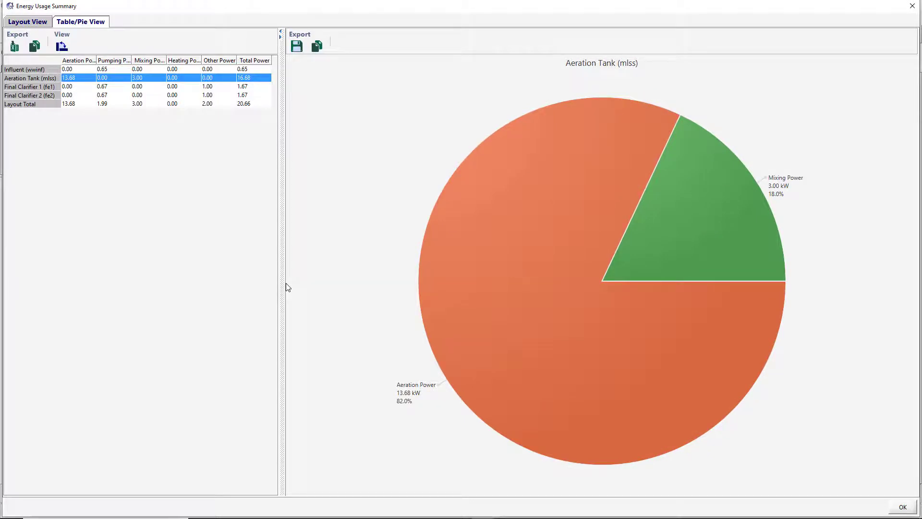
{"action": "mouse_move", "coordinate": [36, 101]}
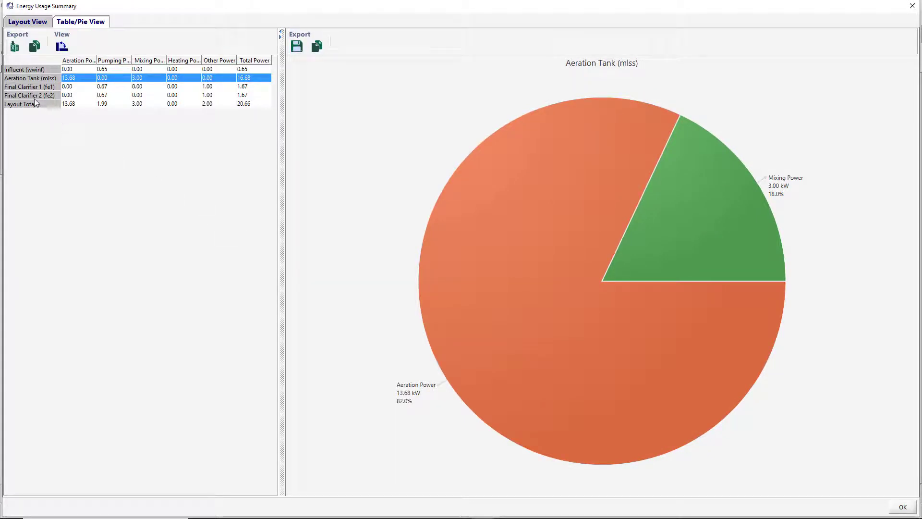
- Chart Layout Total and Total Power pie breakdowns, then close the summary
{"action": "left_click", "coordinate": [19, 104]}
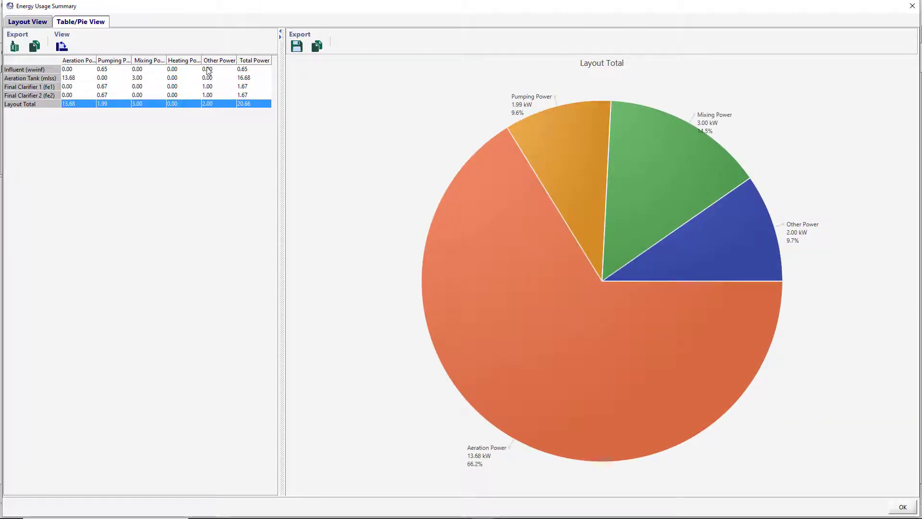
{"action": "left_click", "coordinate": [254, 60]}
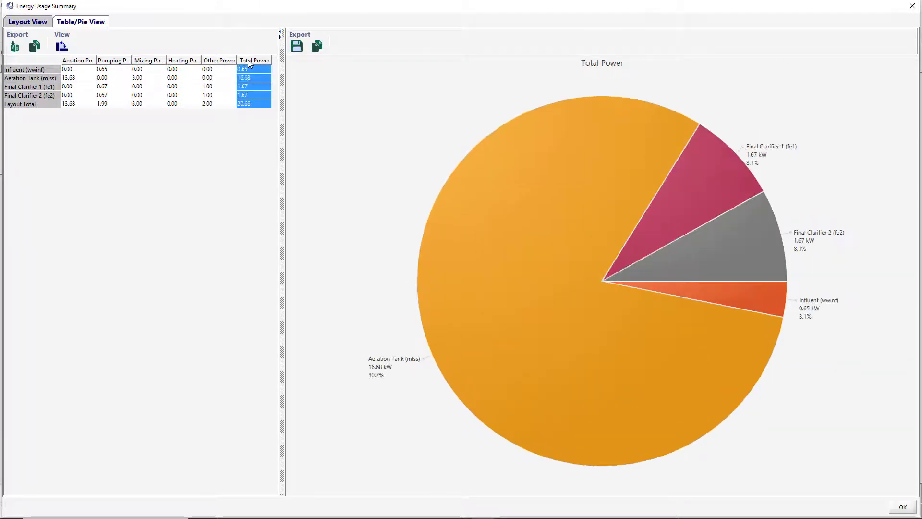
{"action": "mouse_move", "coordinate": [667, 383]}
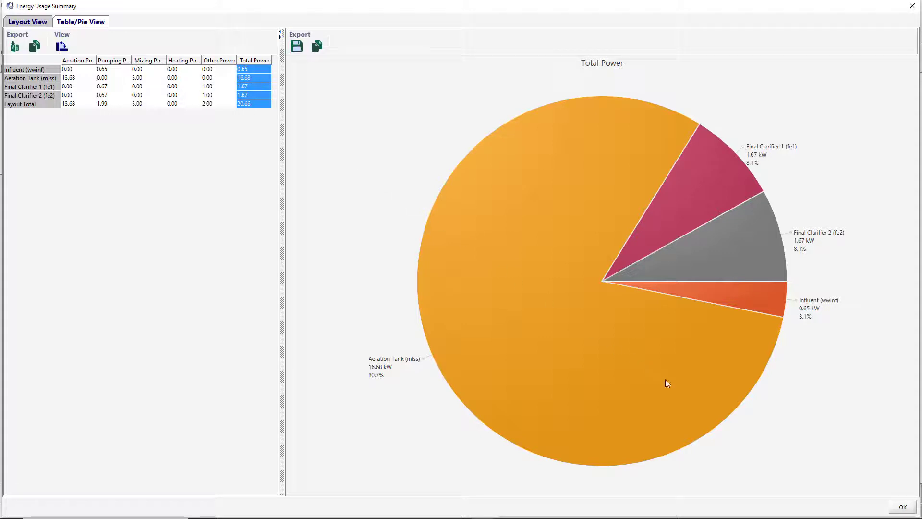
{"action": "left_click", "coordinate": [902, 507]}
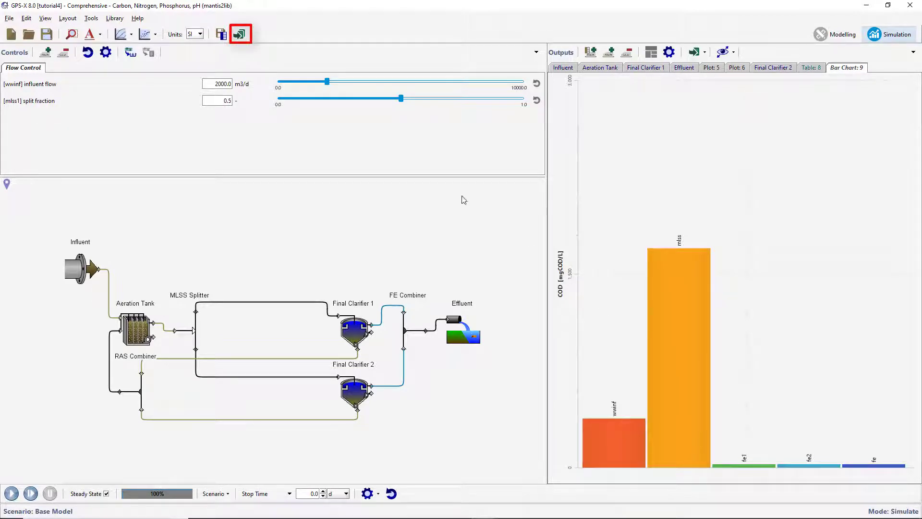
- Generate the Standard Spreadsheet Report tutorial4.xls and open it in Excel
{"action": "left_click", "coordinate": [240, 34]}
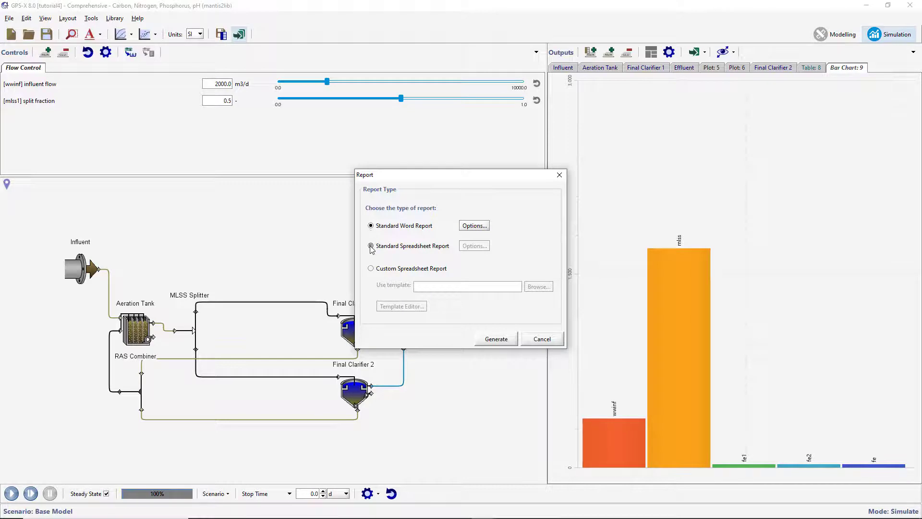
{"action": "left_click", "coordinate": [370, 245]}
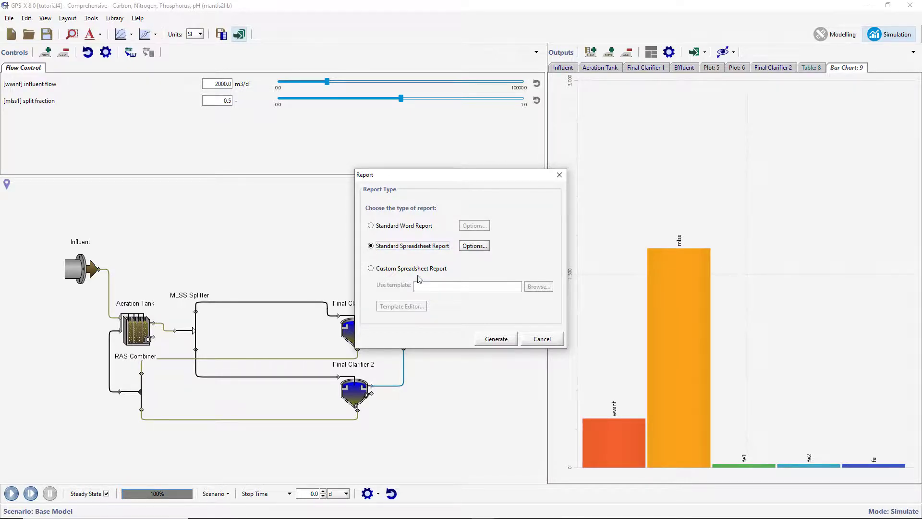
{"action": "left_click", "coordinate": [495, 339]}
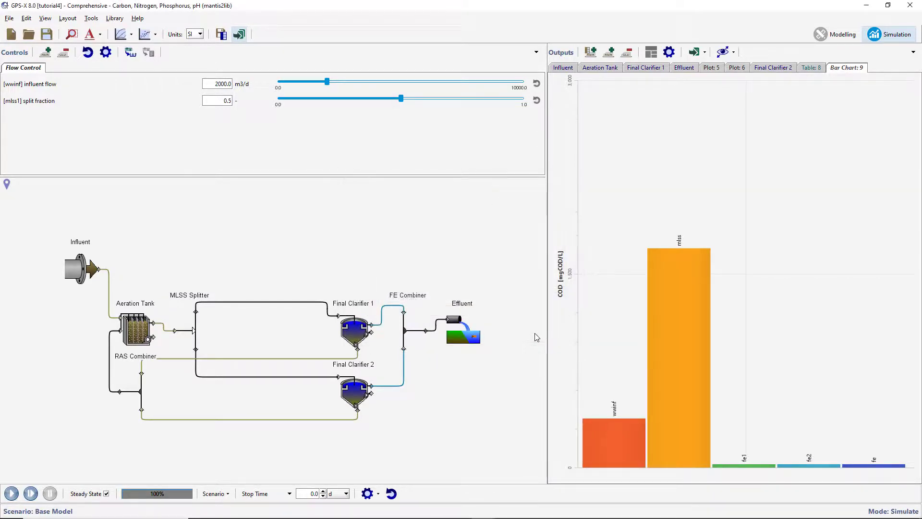
{"action": "left_click", "coordinate": [239, 34]}
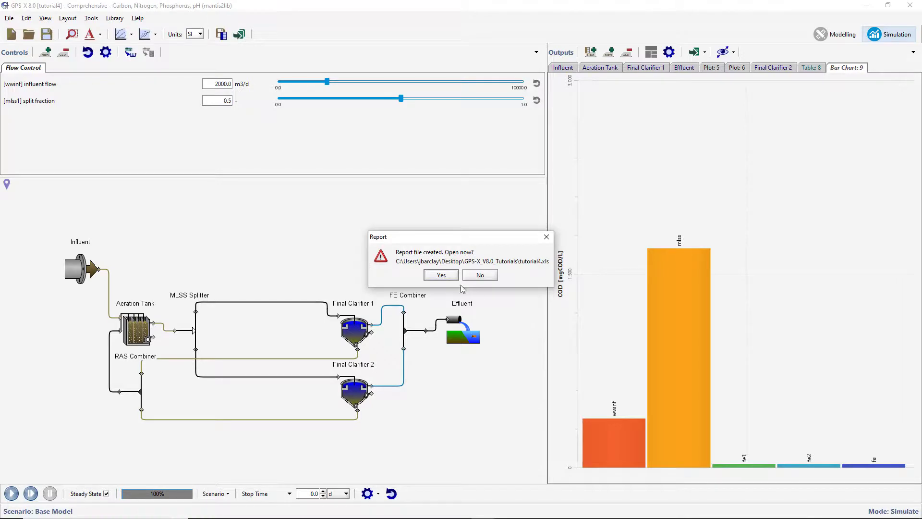
{"action": "left_click", "coordinate": [441, 274]}
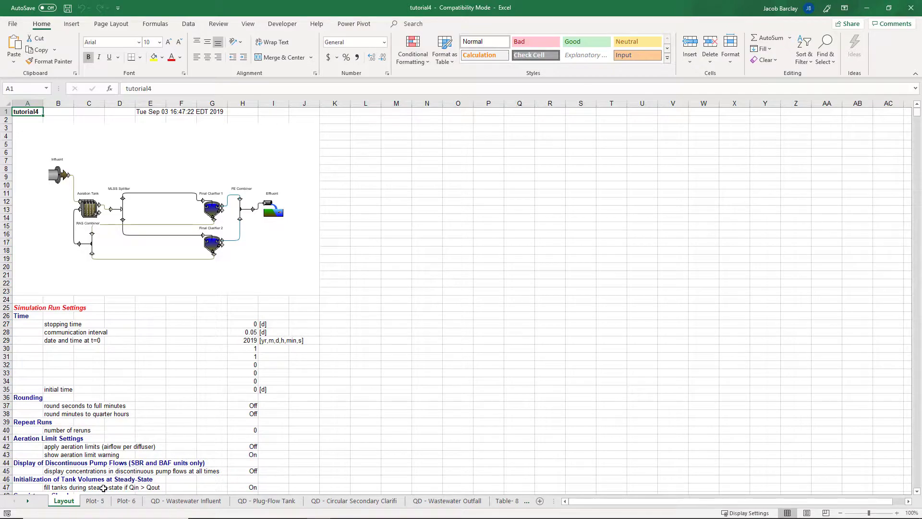
- Review the QD - Wastewater Influent and QD - Plug-Flow Tank result sheets
{"action": "left_click", "coordinate": [185, 501]}
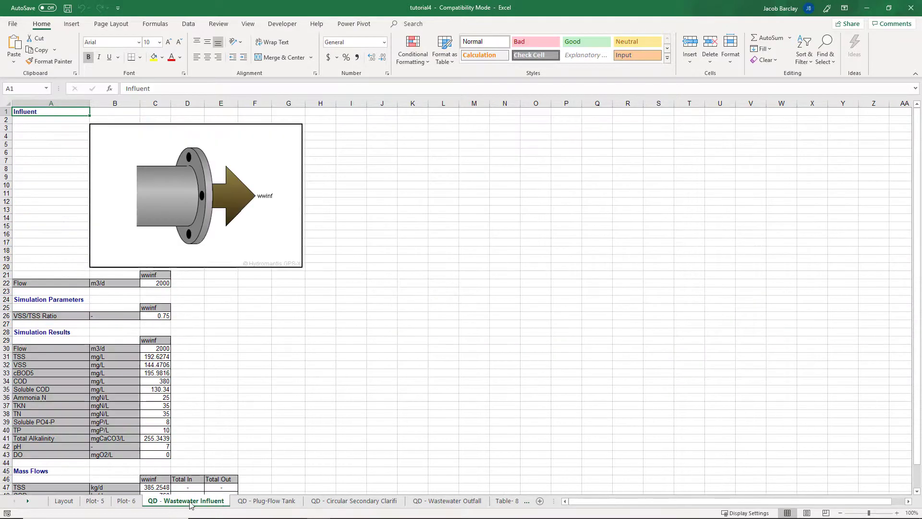
{"action": "left_click", "coordinate": [266, 500]}
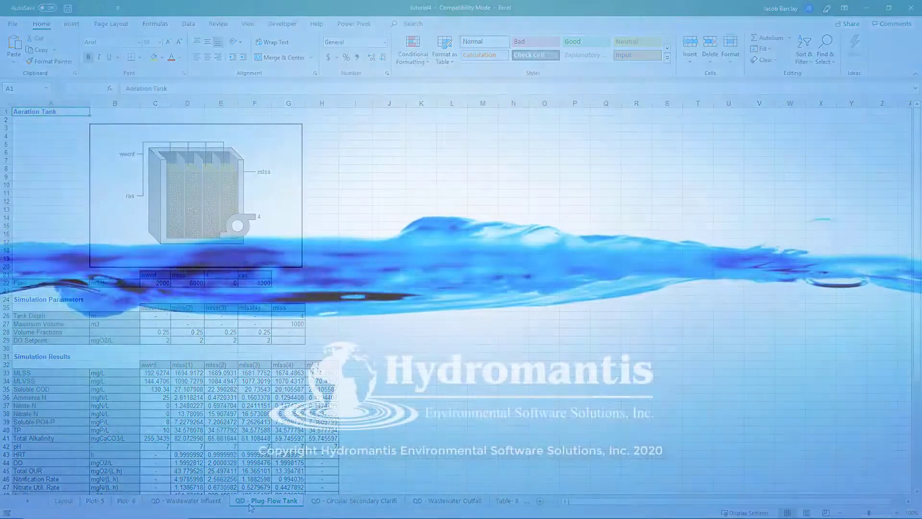